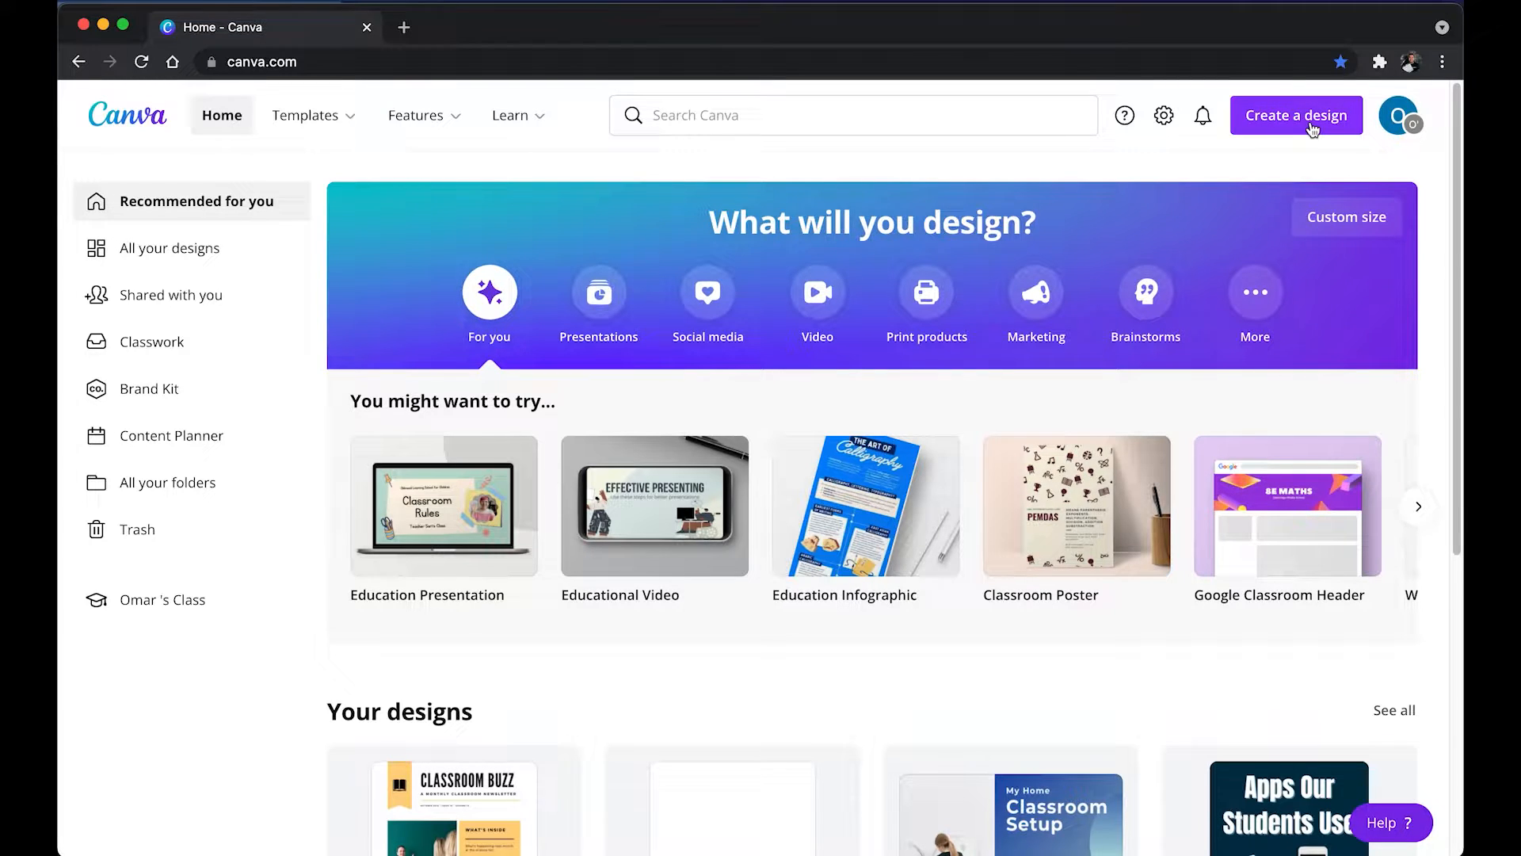
Step: Start a blank US Letter Classroom Newsletter design from the Create a design suggestions
left_click(1296, 115)
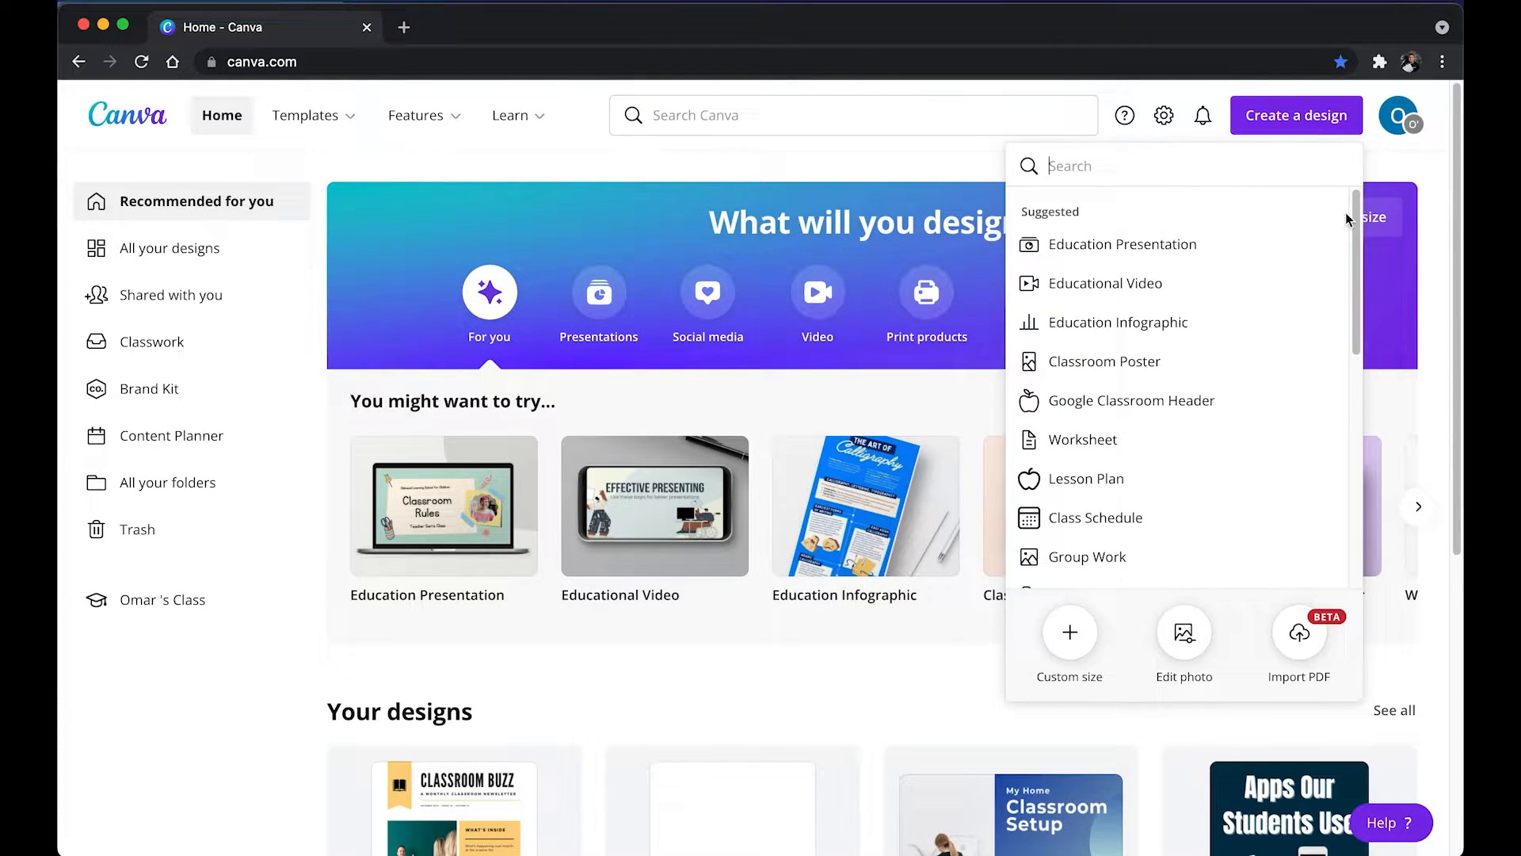
scroll("down", 3)
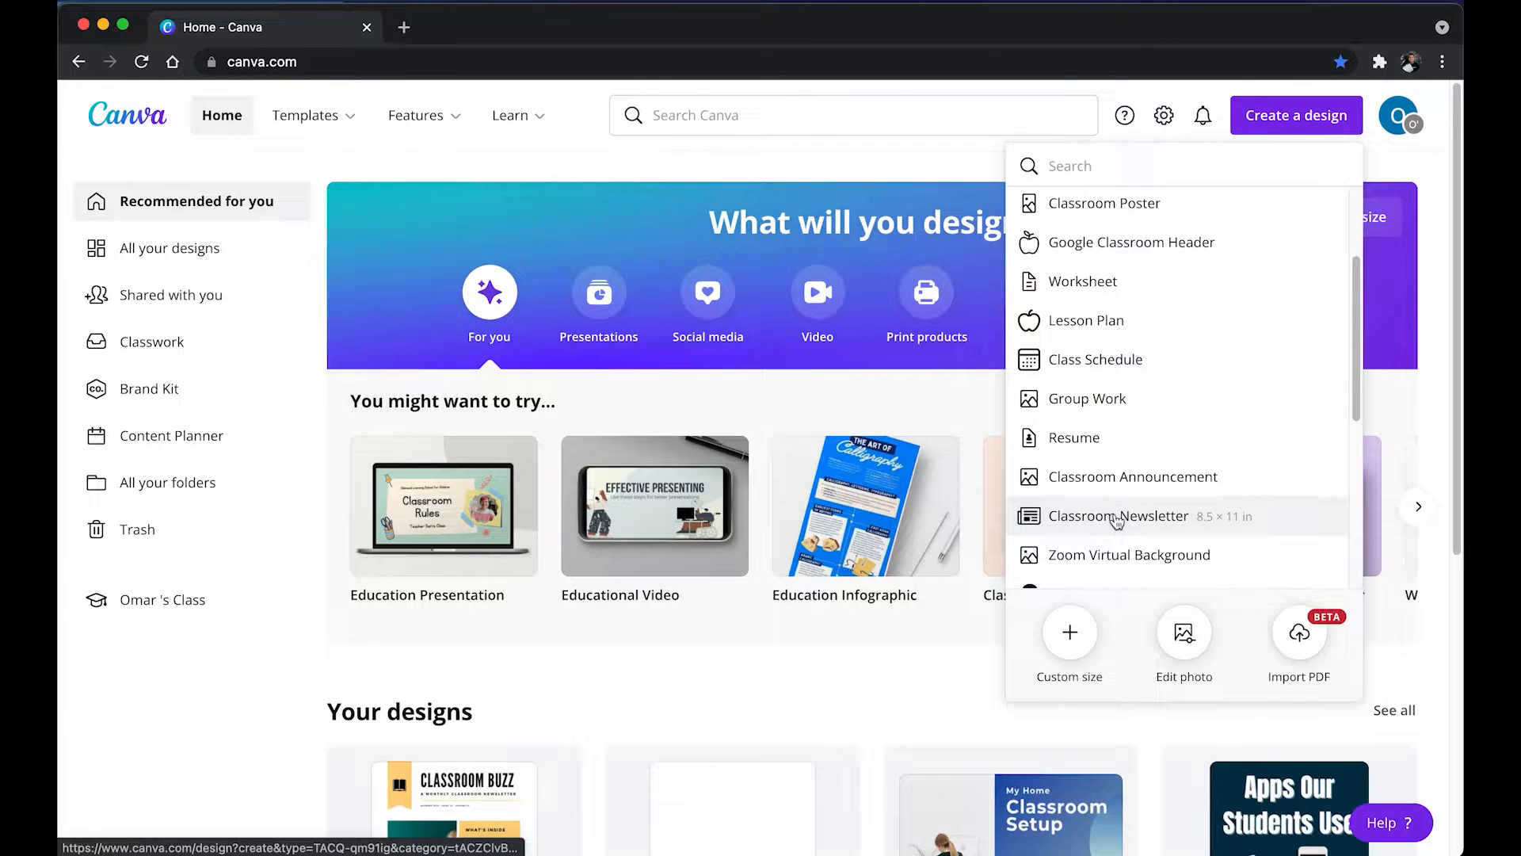
left_click(1118, 515)
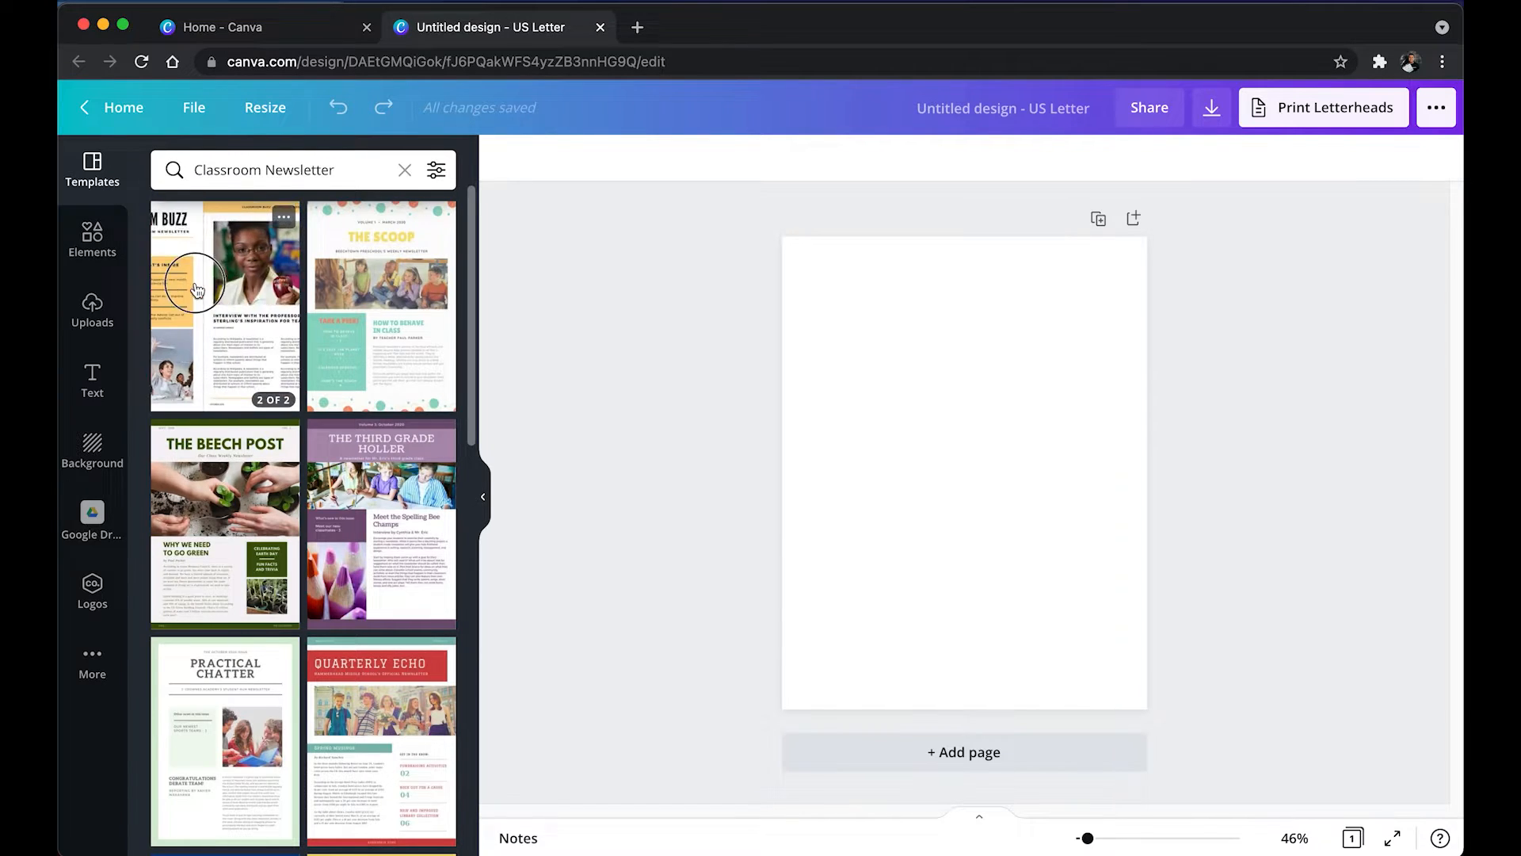
Step: Apply the yellow and white Classroom Buzz template and start renaming the design
left_click(225, 306)
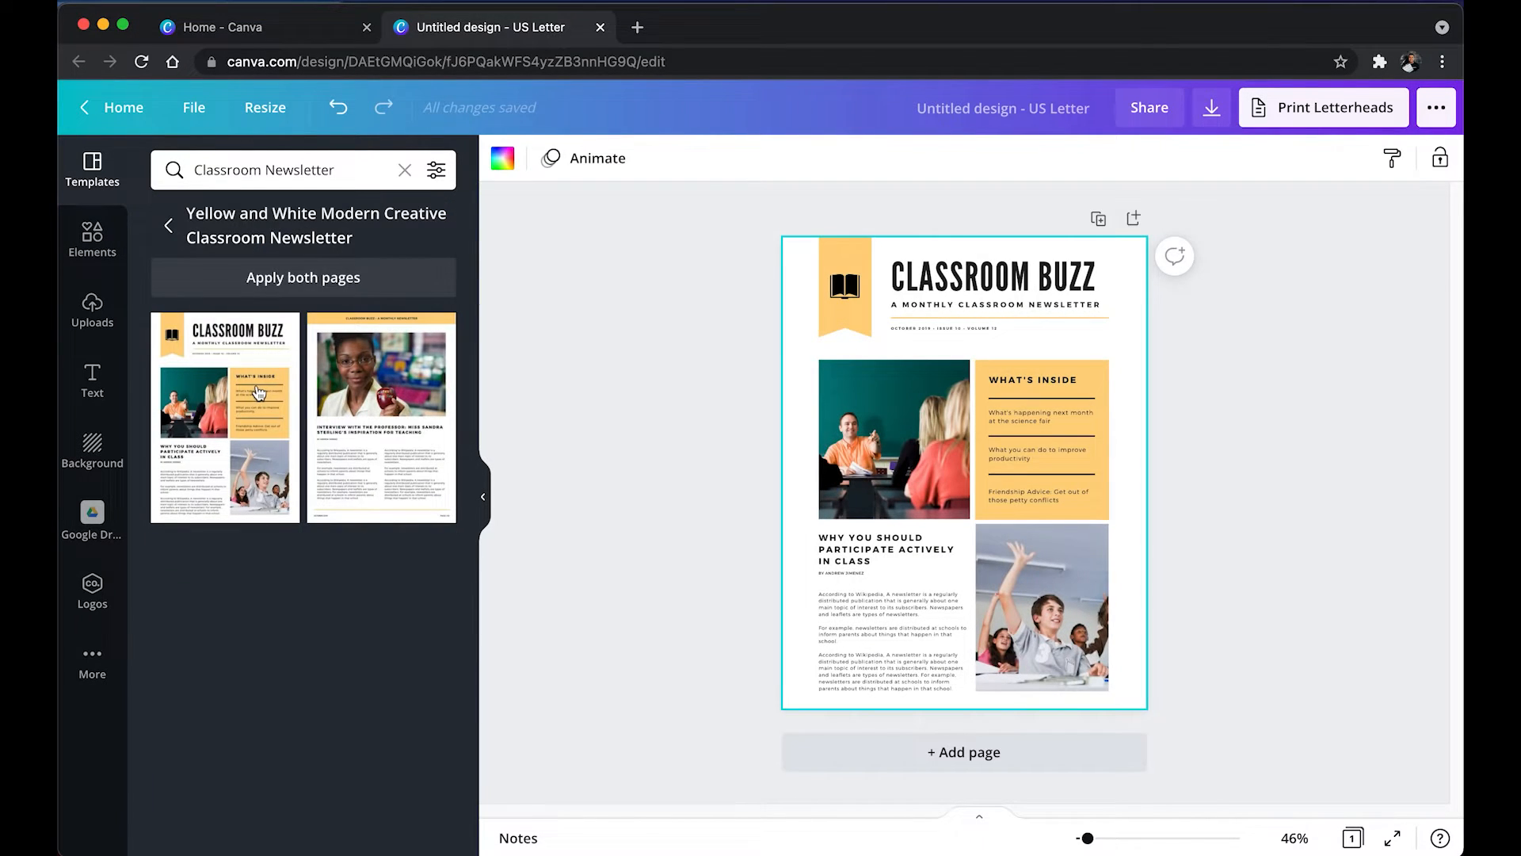
left_click(1003, 108)
type("Classroom News Template")
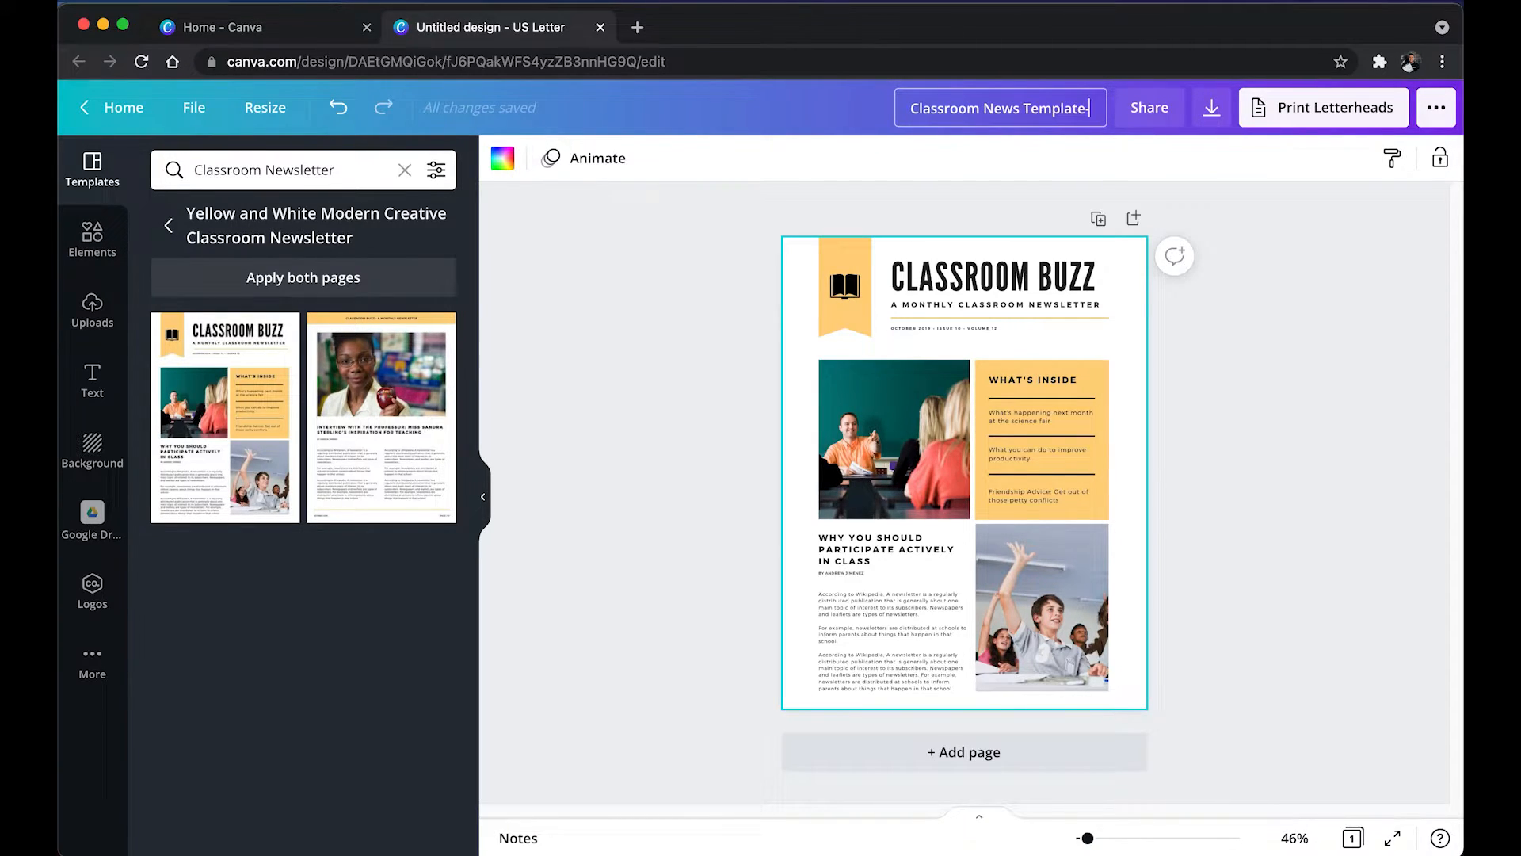
Step: Title the design 'Classroom News Template- MAKE A COPY' and change the heading to CLASS NEWS
type("- MAKE A COPY")
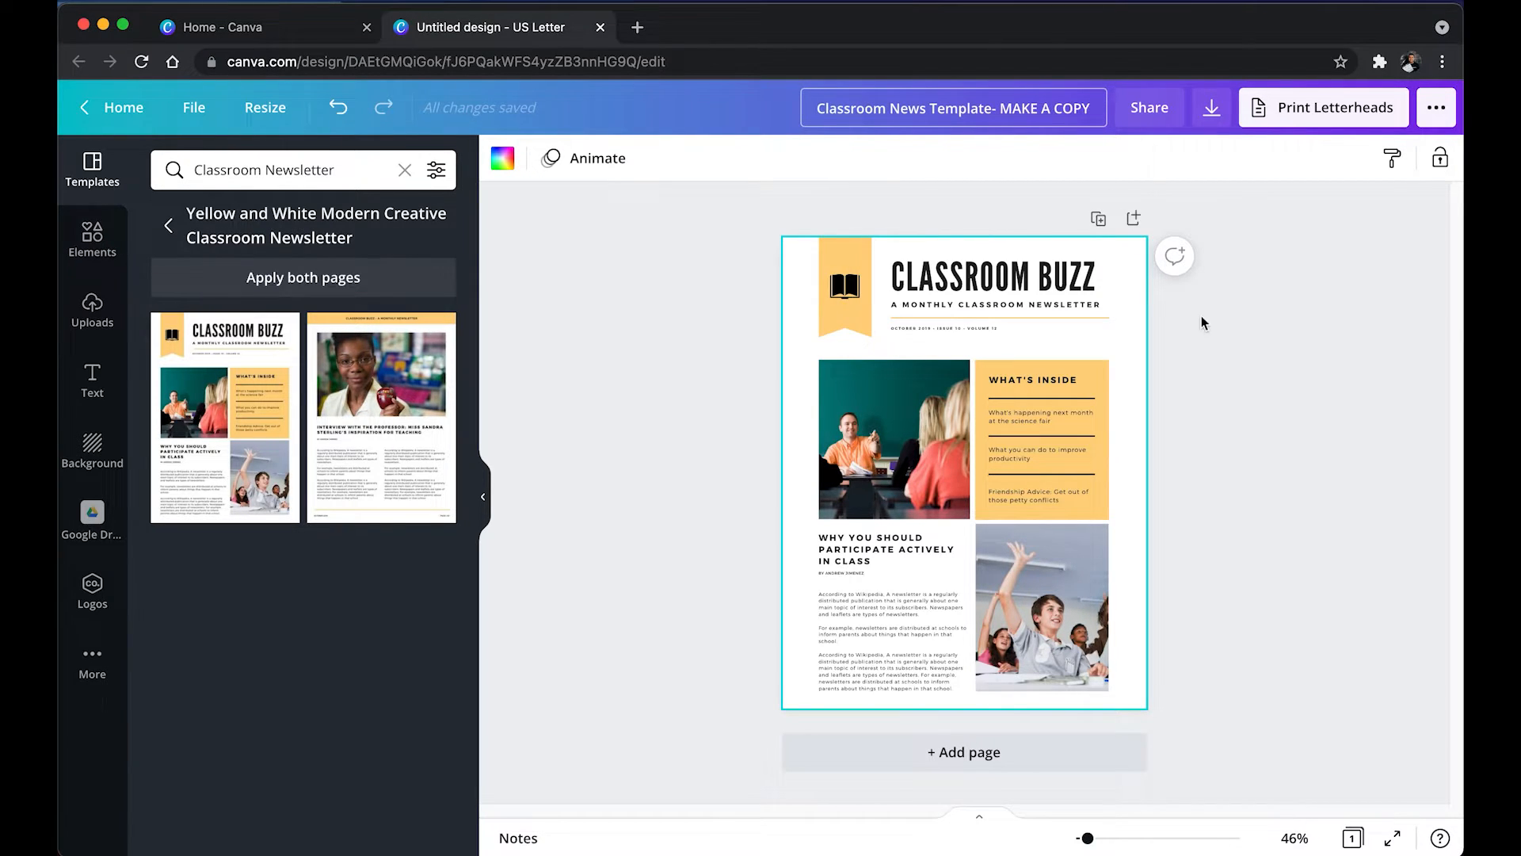
left_click(991, 281)
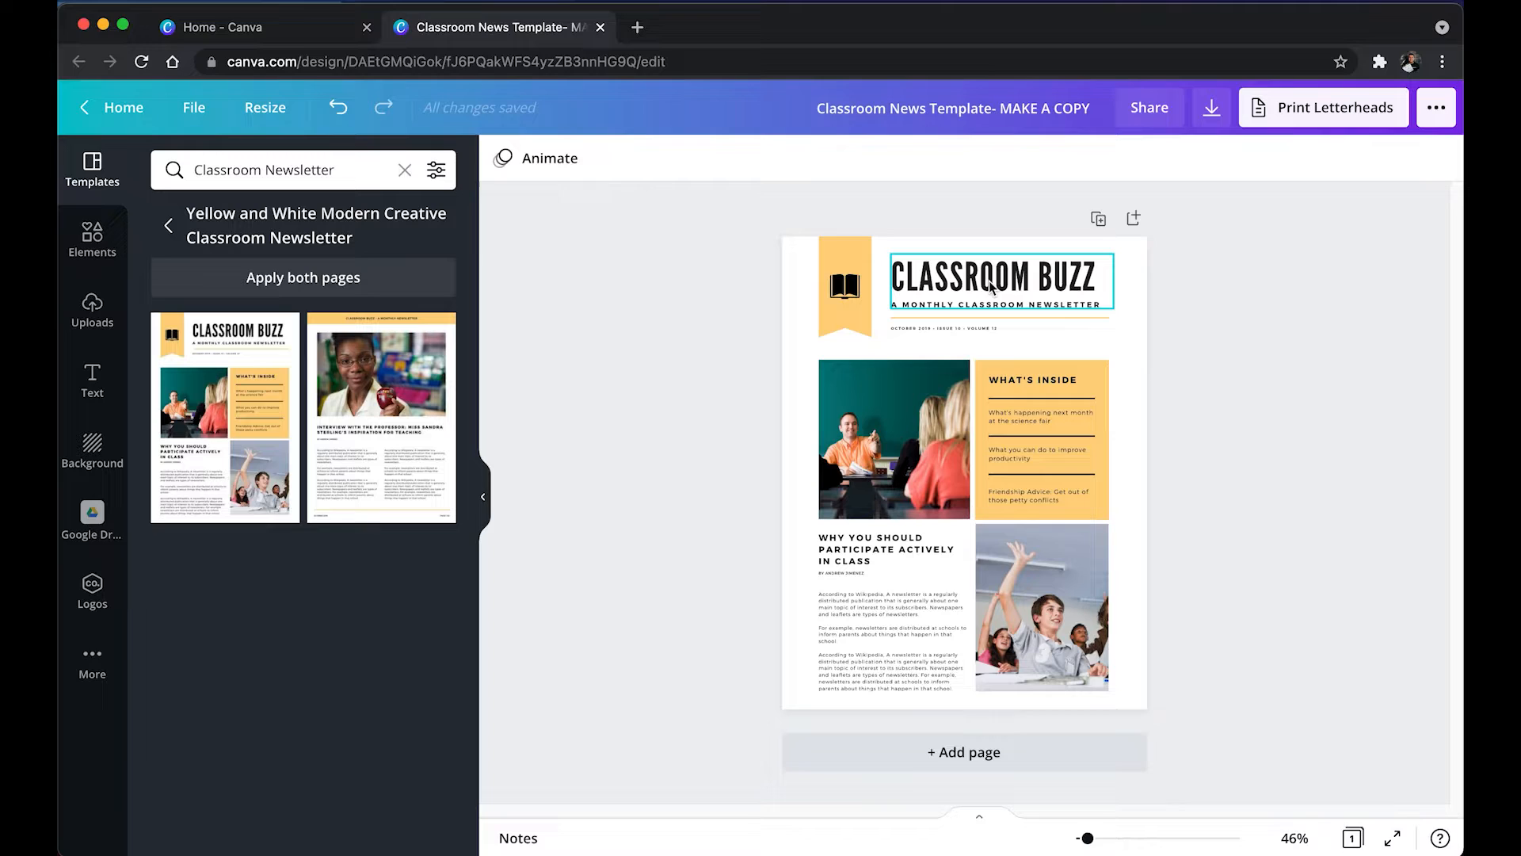
left_click(994, 279)
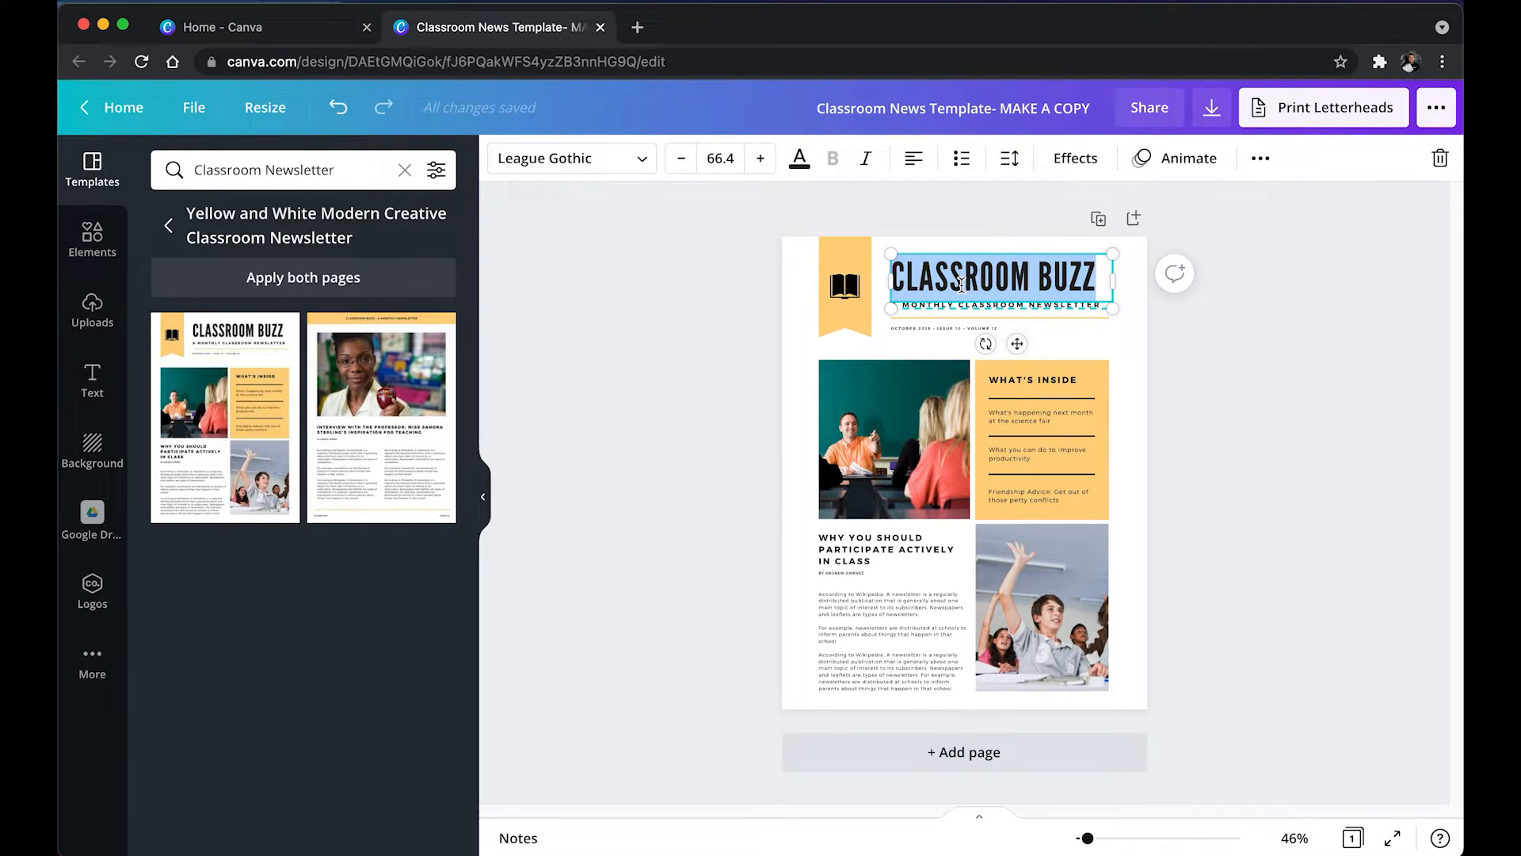
type("CLASS NEWS")
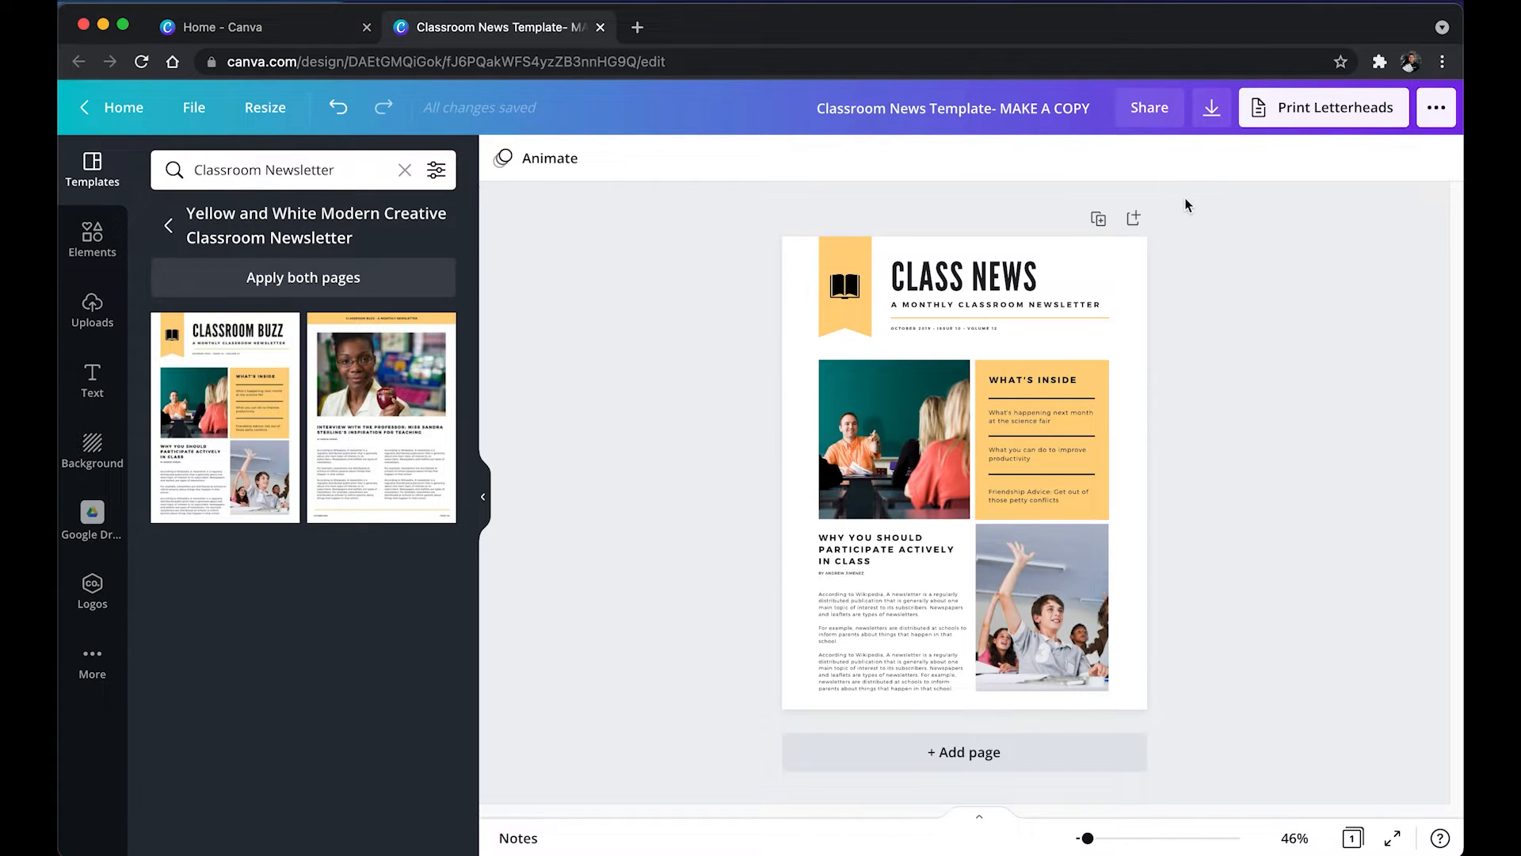
Step: Copy a 'Share a link to use as template' link from the Share panel
left_click(1149, 108)
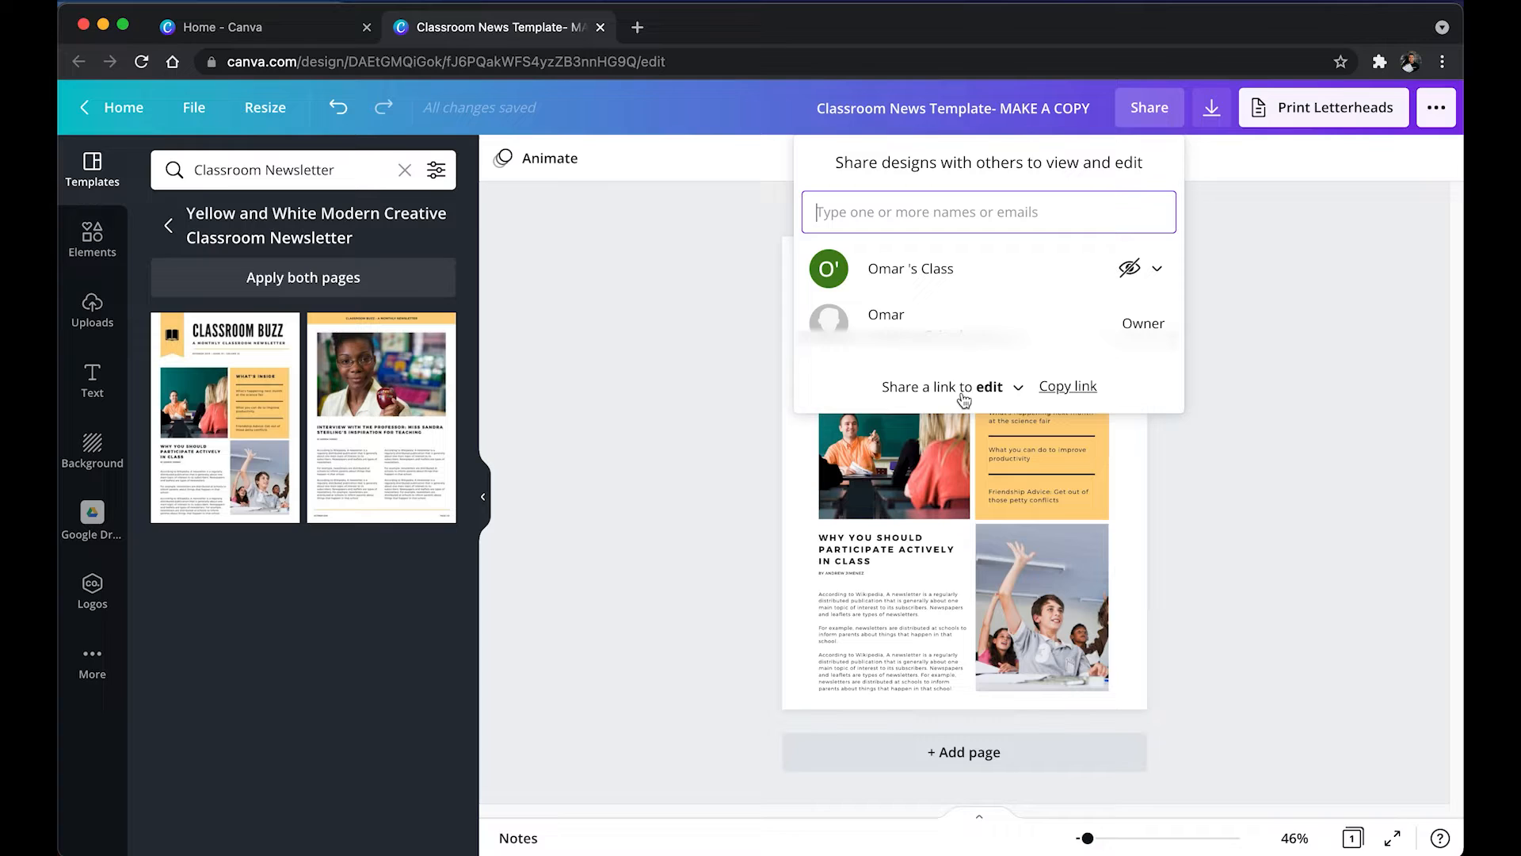
left_click(989, 386)
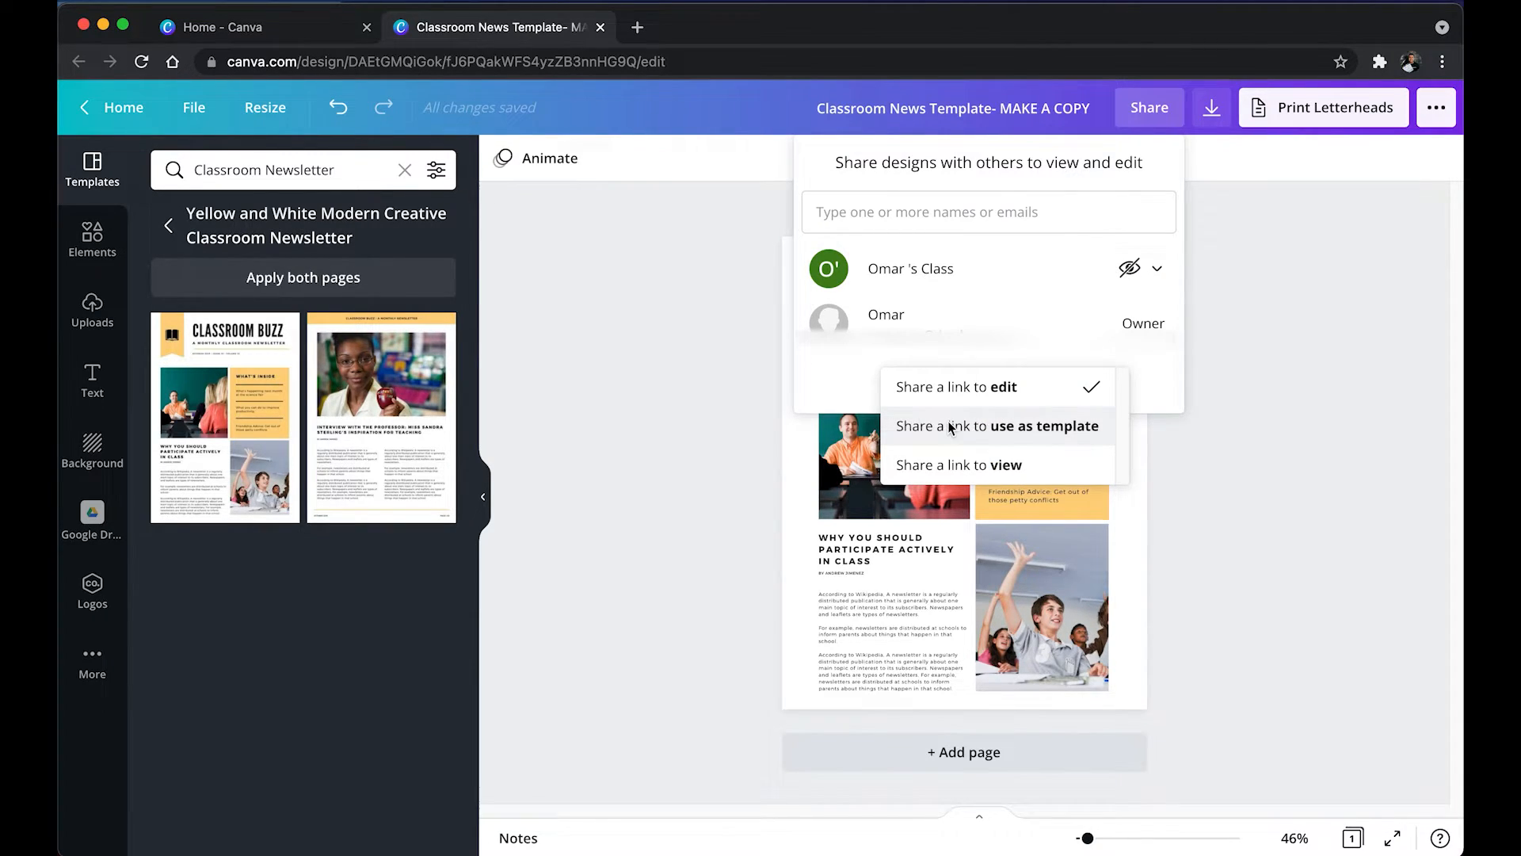
left_click(996, 425)
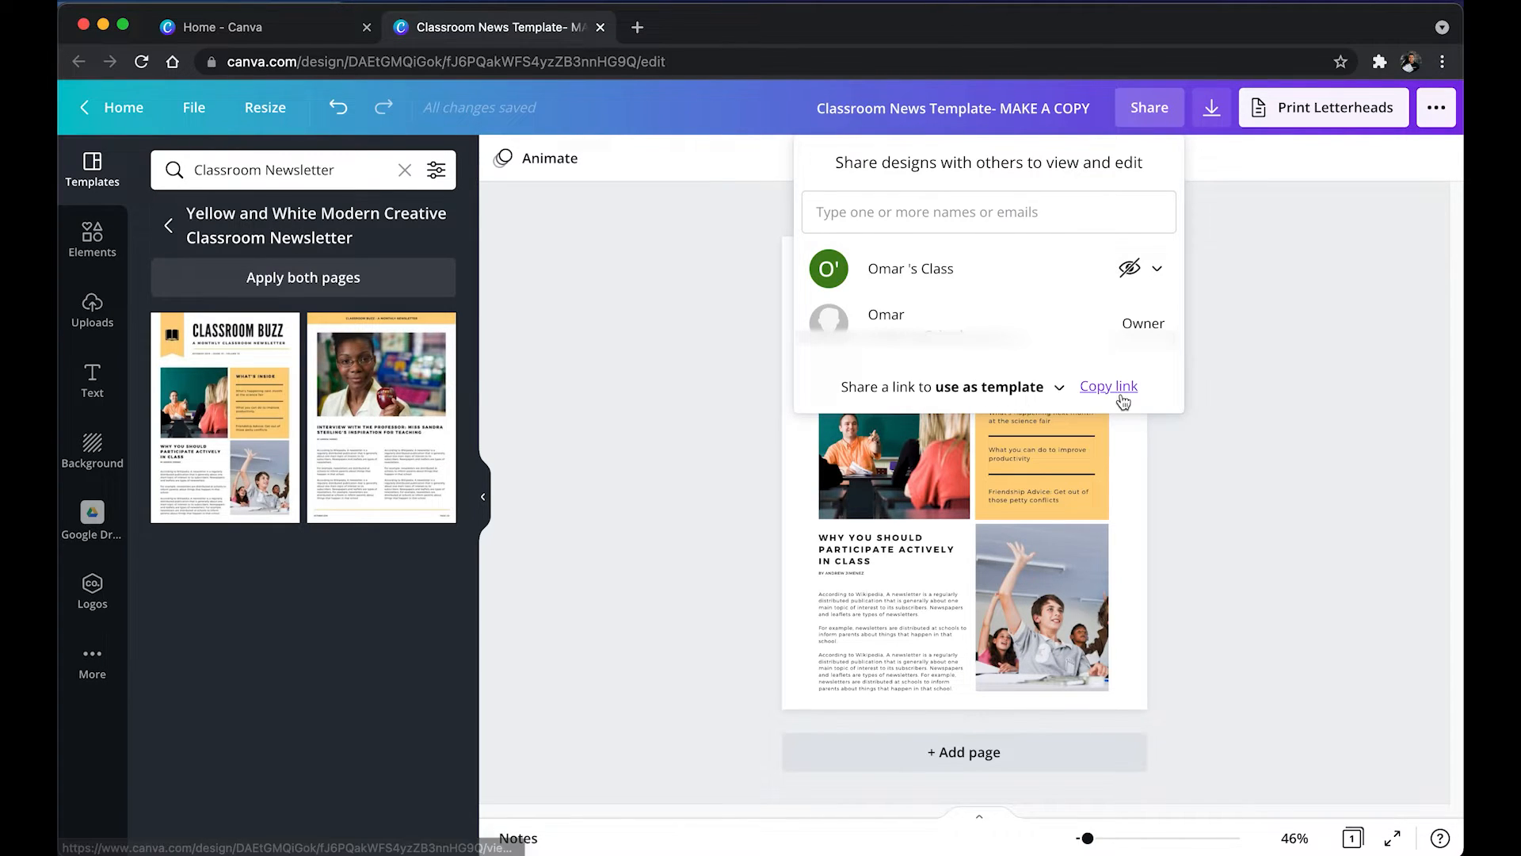
left_click(1107, 385)
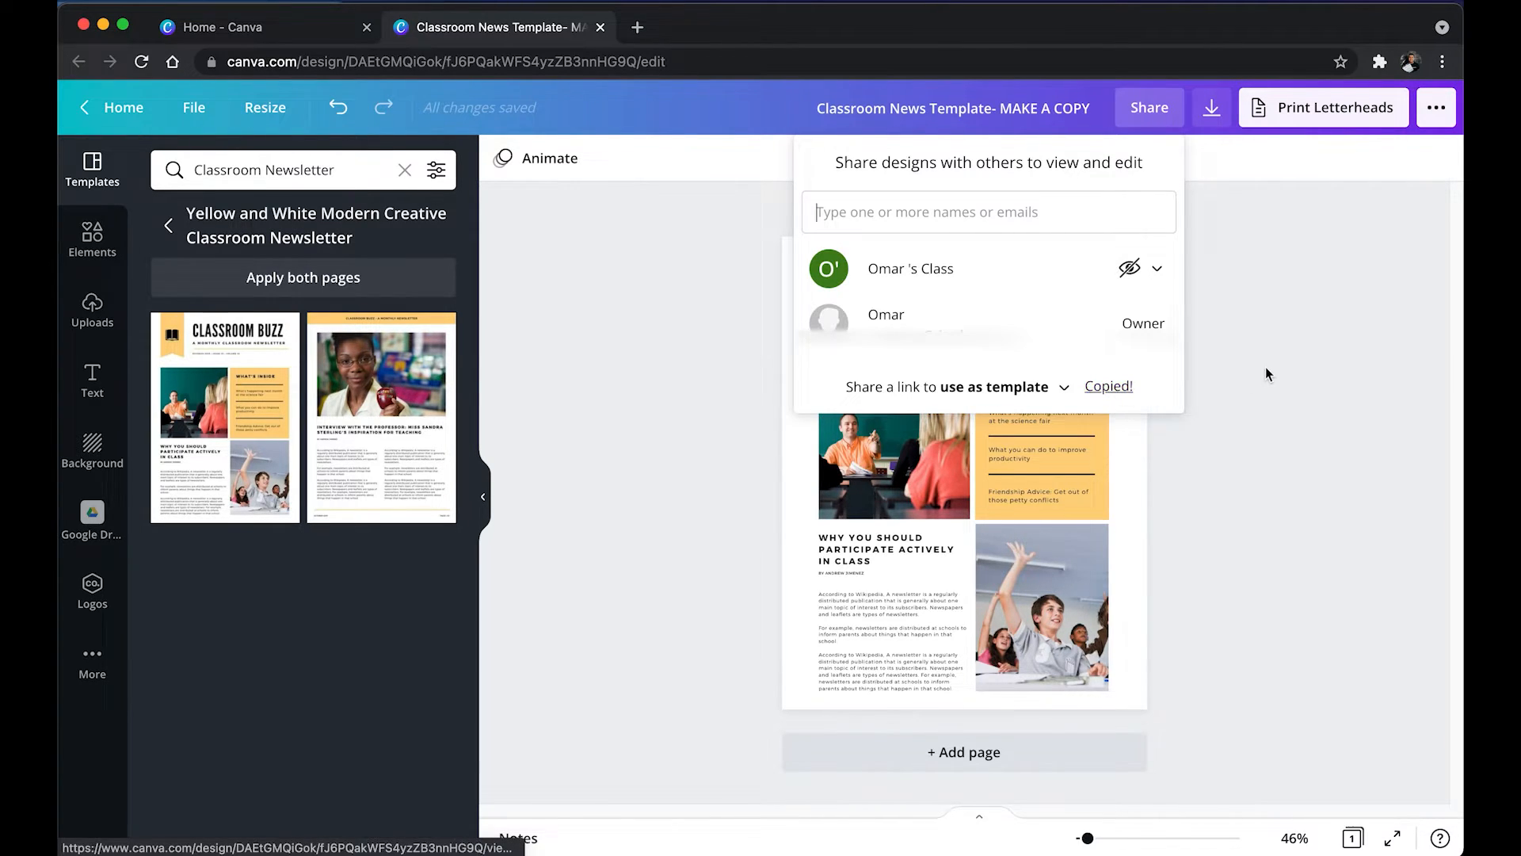
left_click(1270, 373)
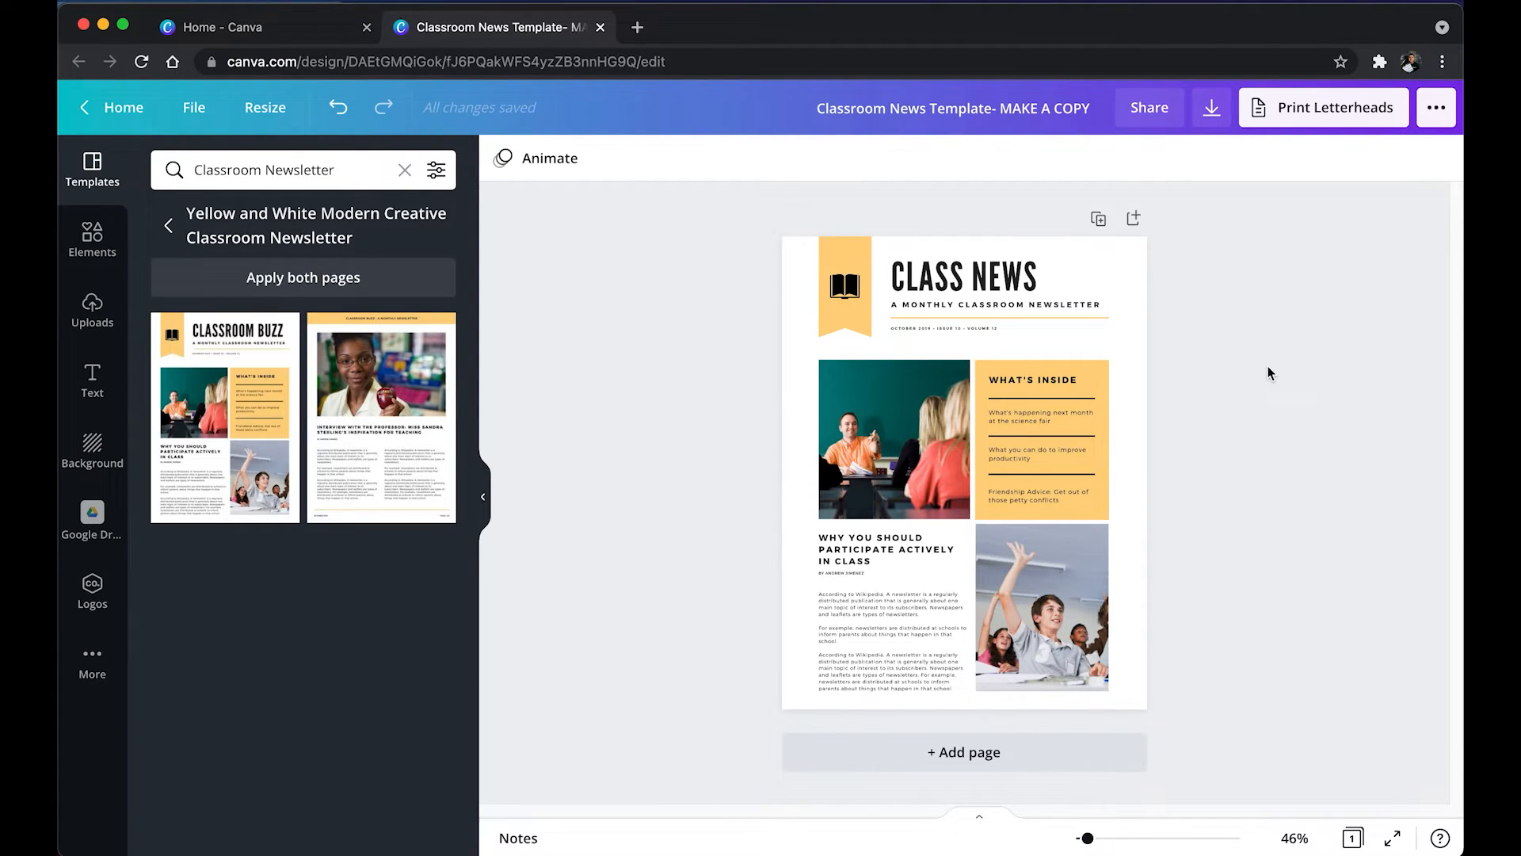
left_click(444, 61)
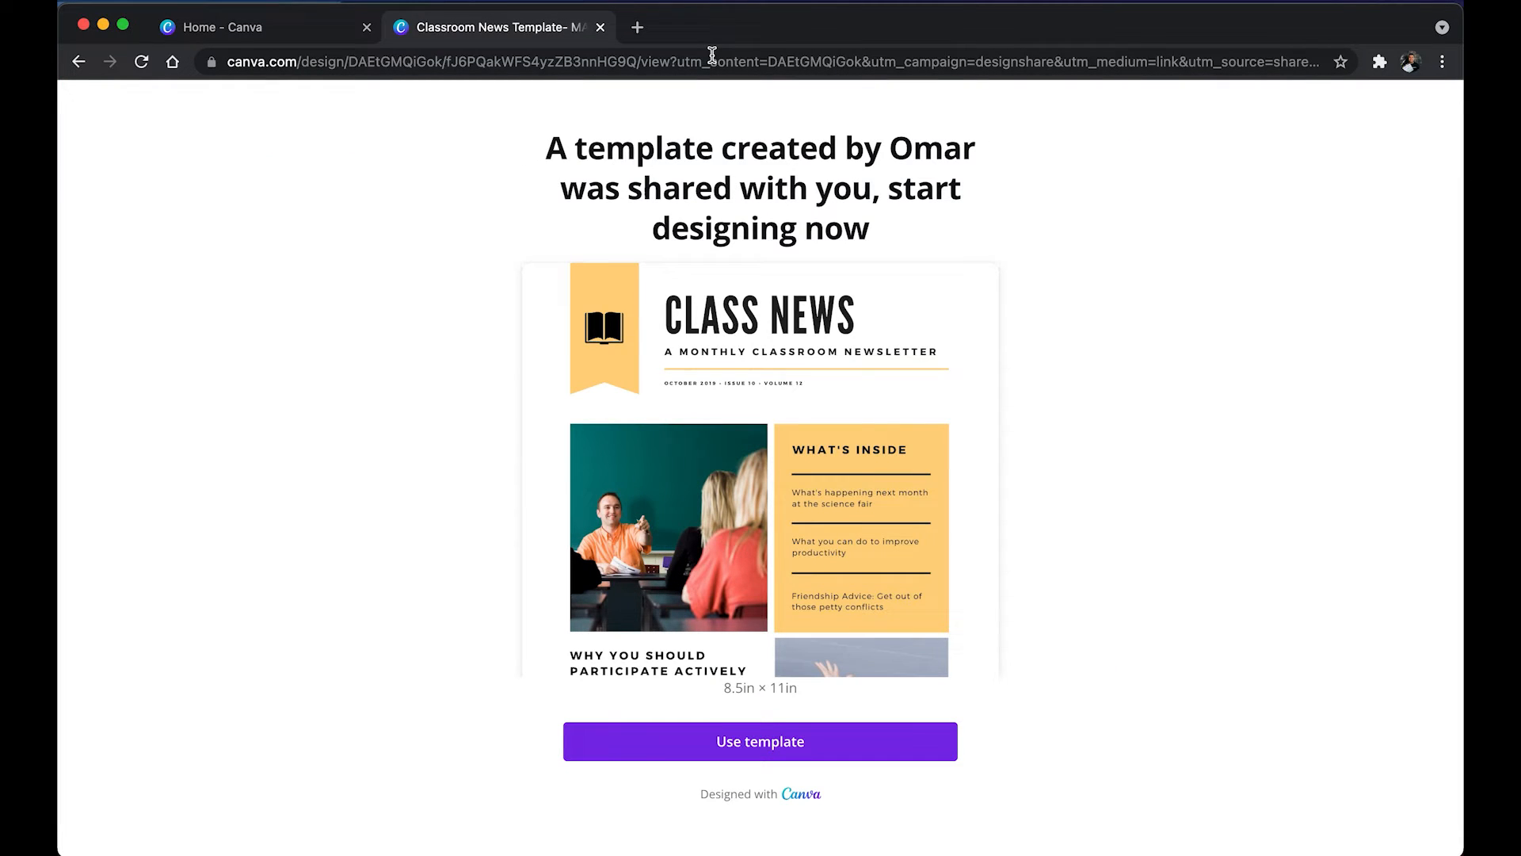
mouse_move(911, 191)
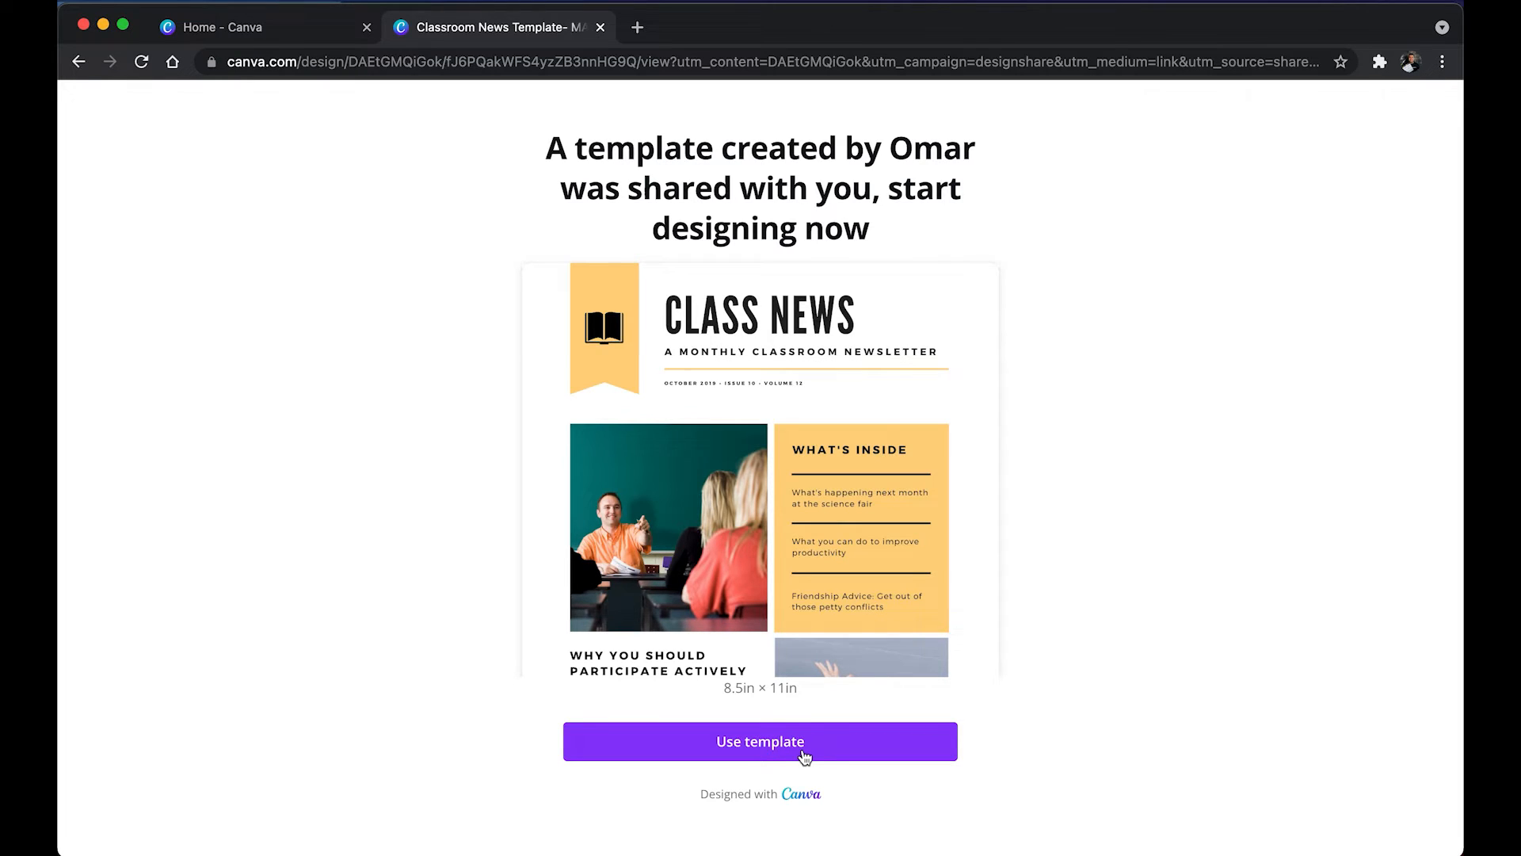
Step: Use the shared template to create 'Copy of Classroom News Template- MAKE A COPY'
left_click(760, 741)
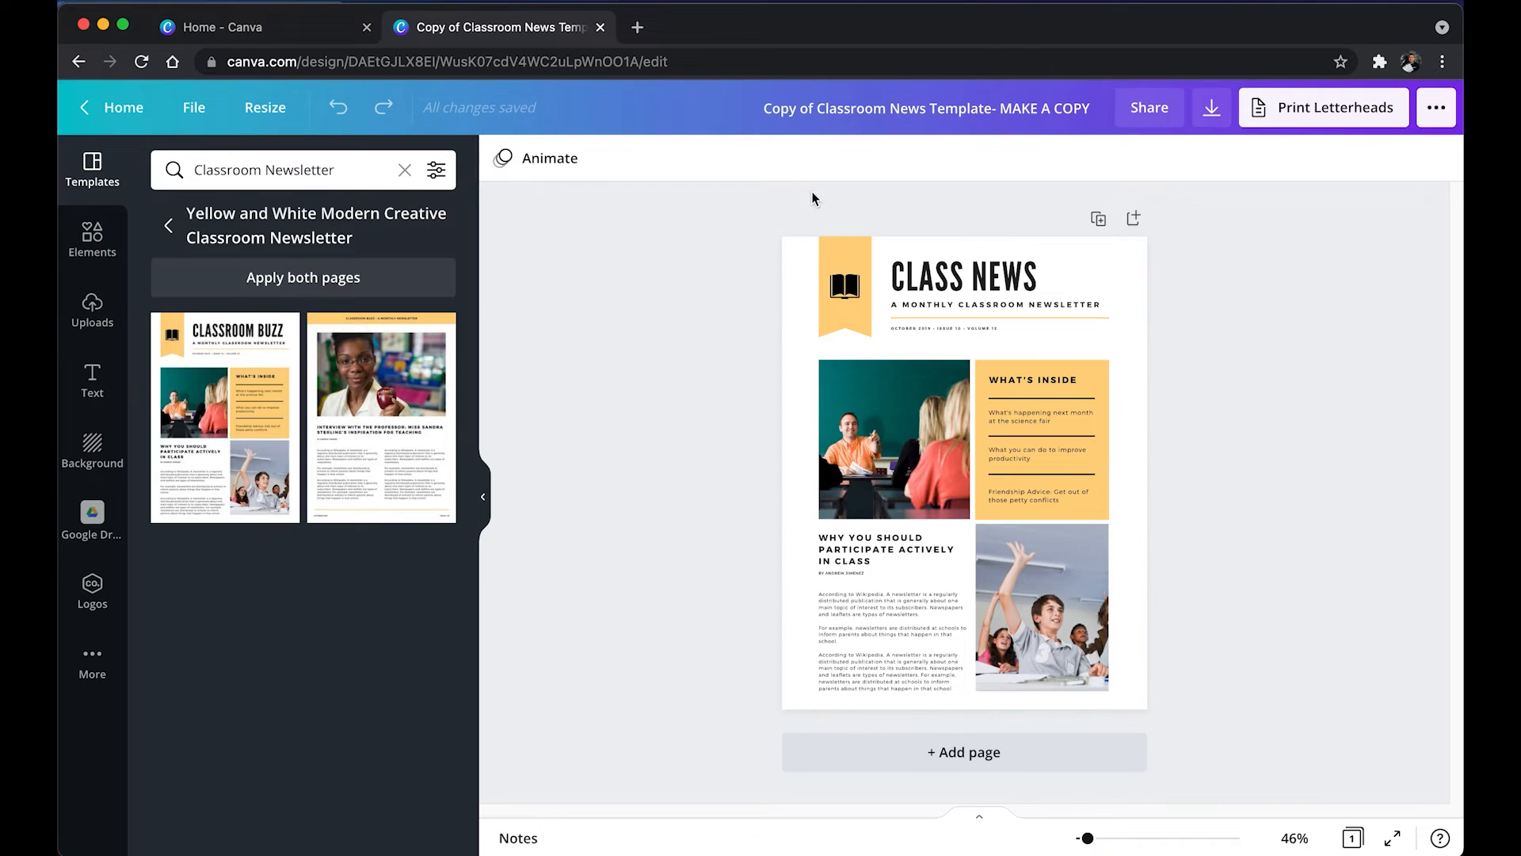
mouse_move(813, 134)
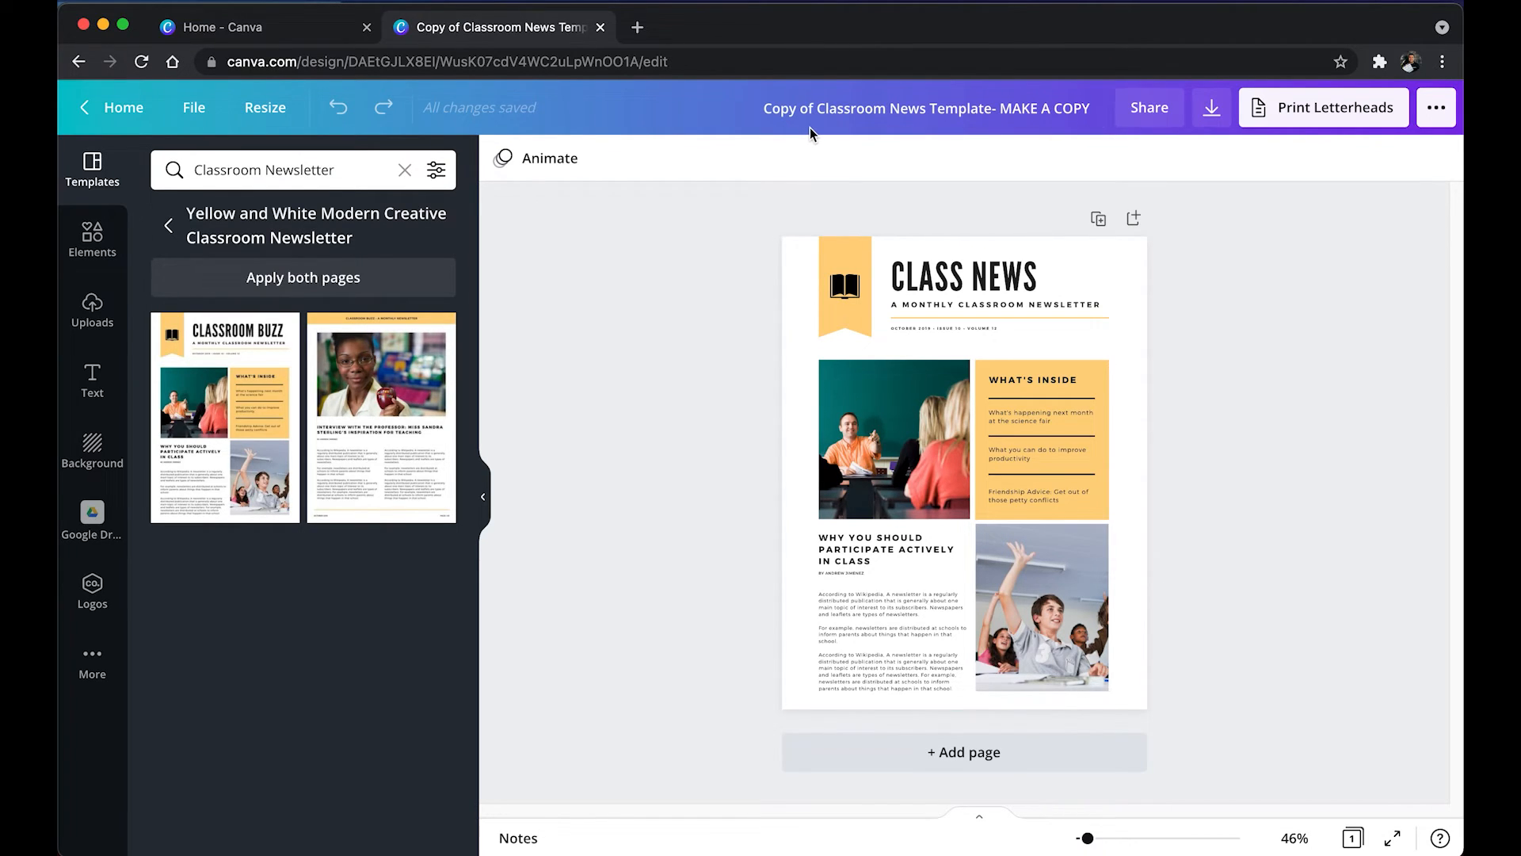
mouse_move(1273, 320)
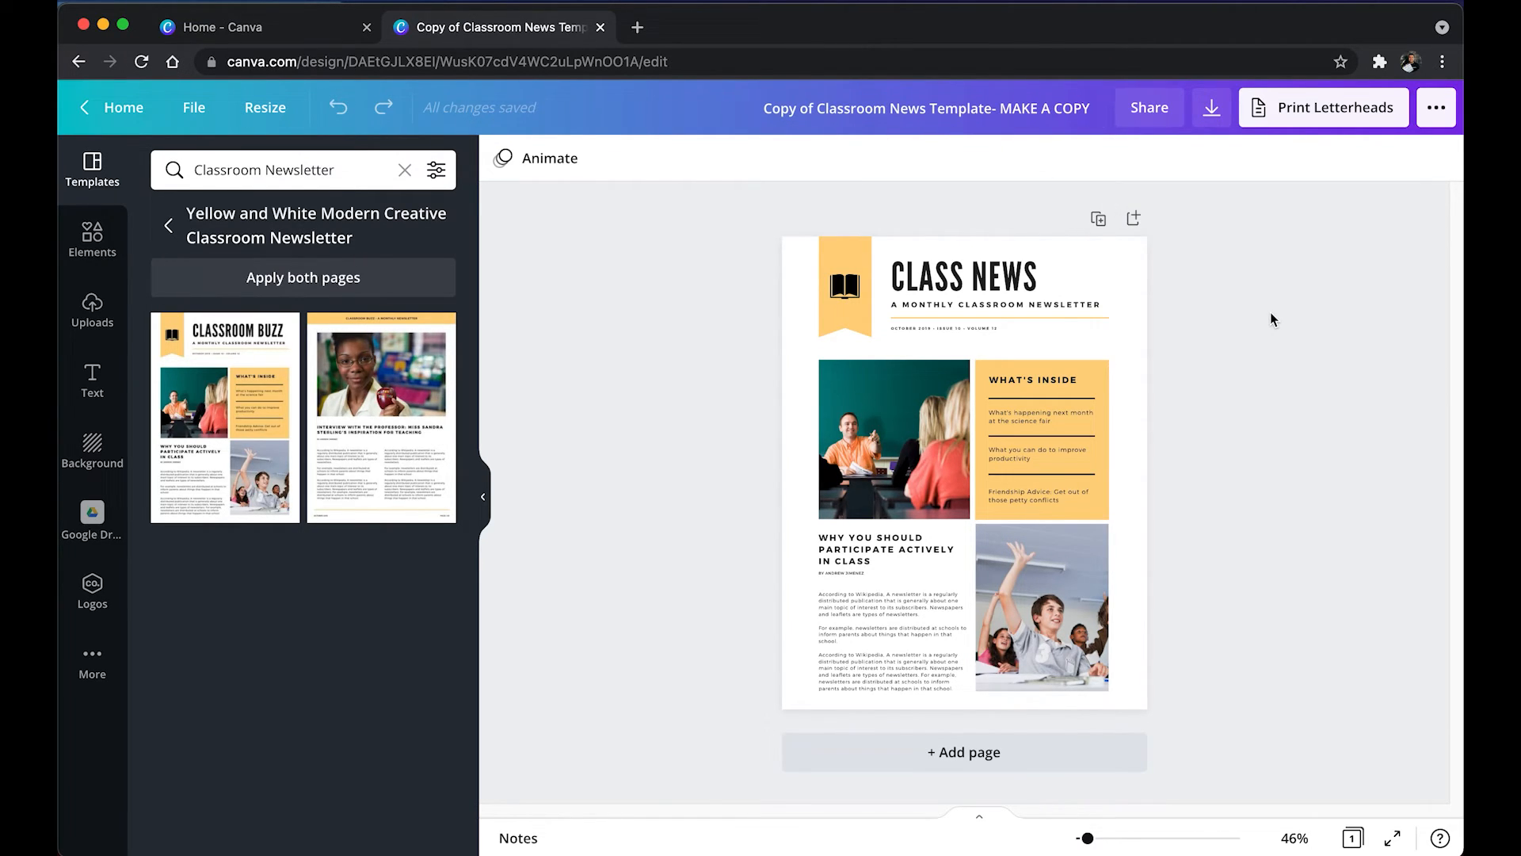